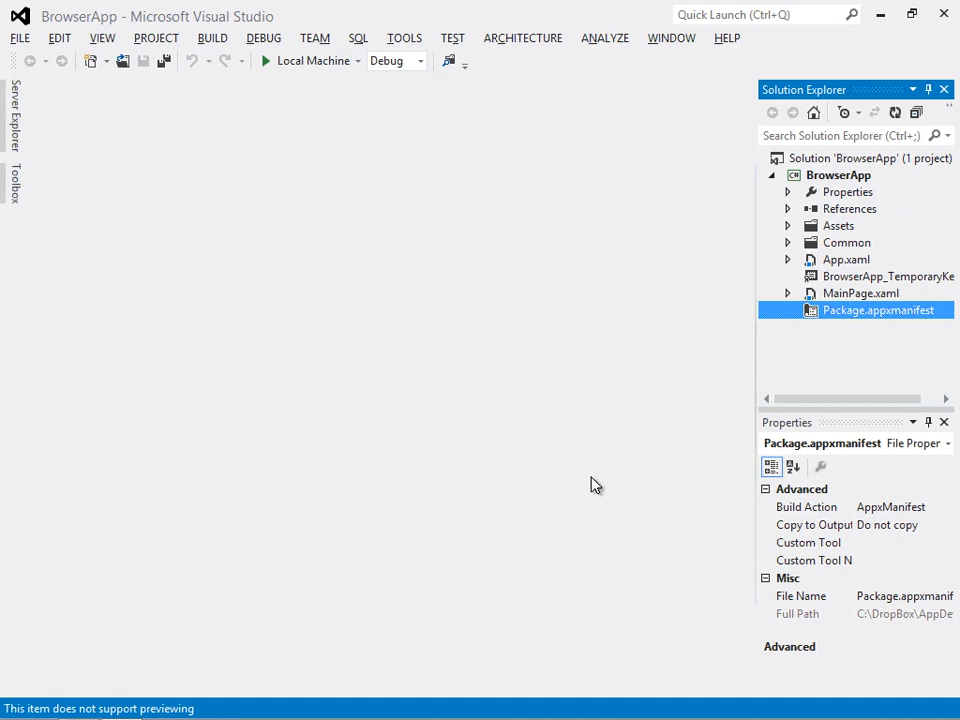
{"action": "mouse_move", "coordinate": [788, 232]}
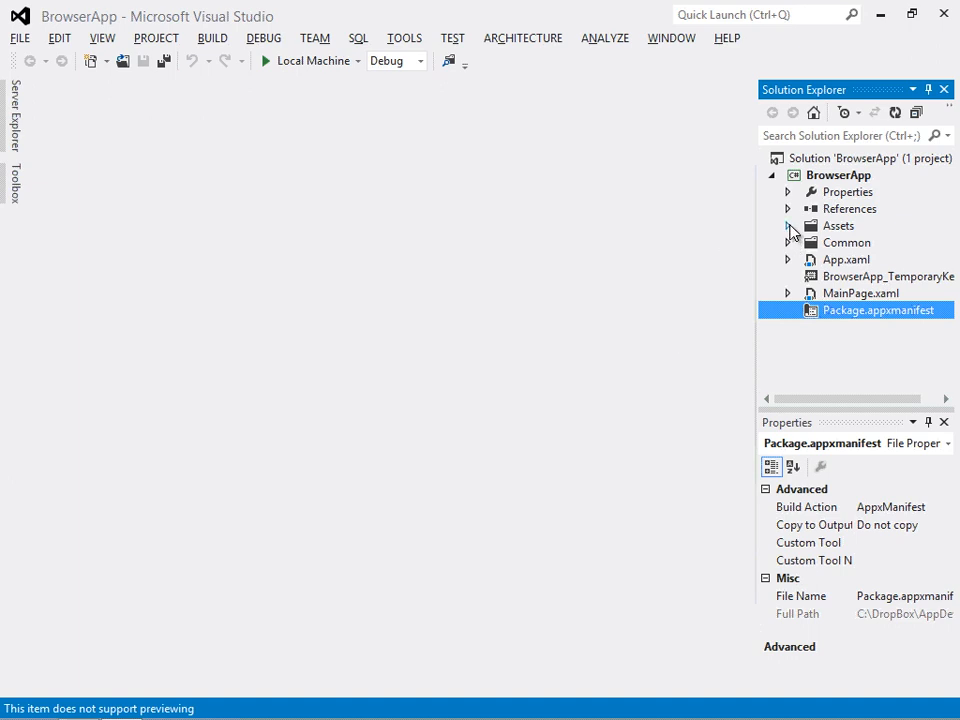
- Copy the existing SplashScreen.png from the Assets folder in Solution Explorer
{"action": "left_click", "coordinate": [788, 224]}
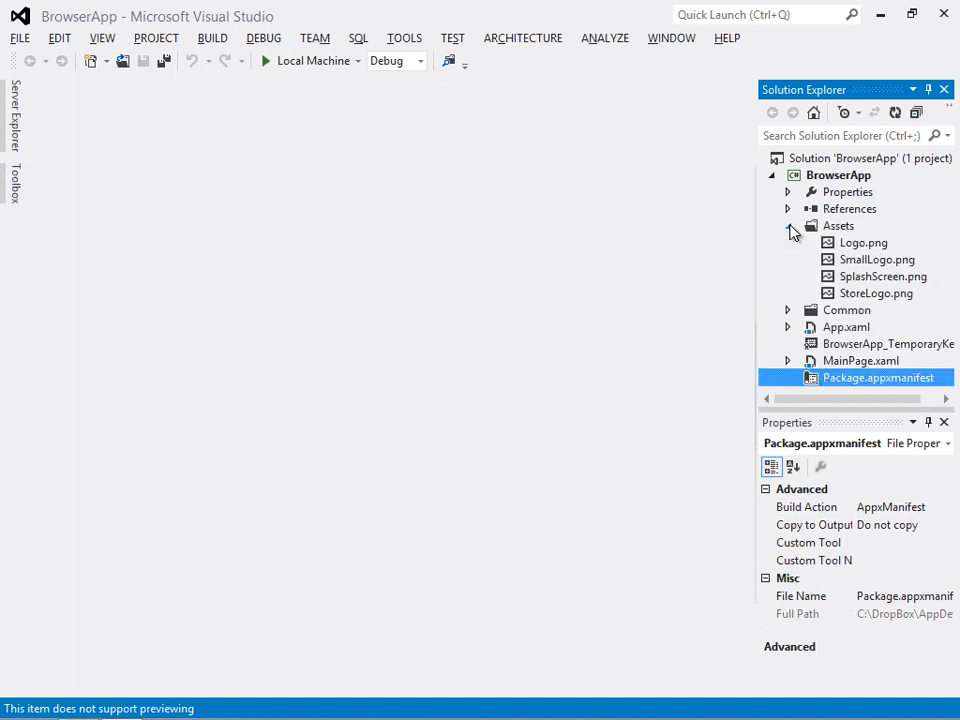
{"action": "left_click", "coordinate": [882, 276]}
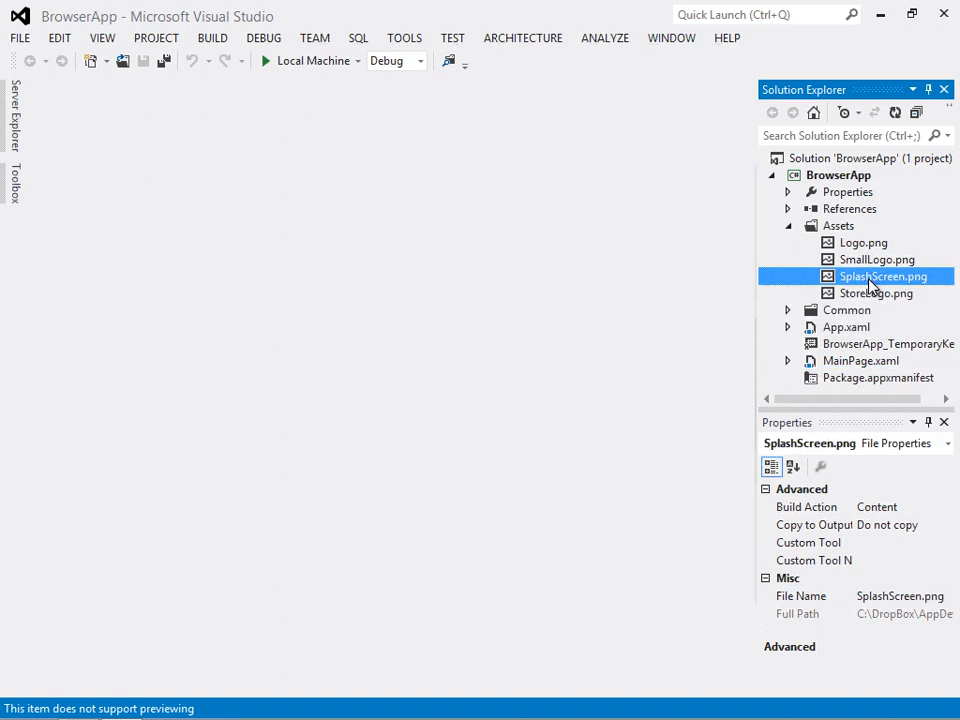
{"action": "right_click", "coordinate": [884, 276]}
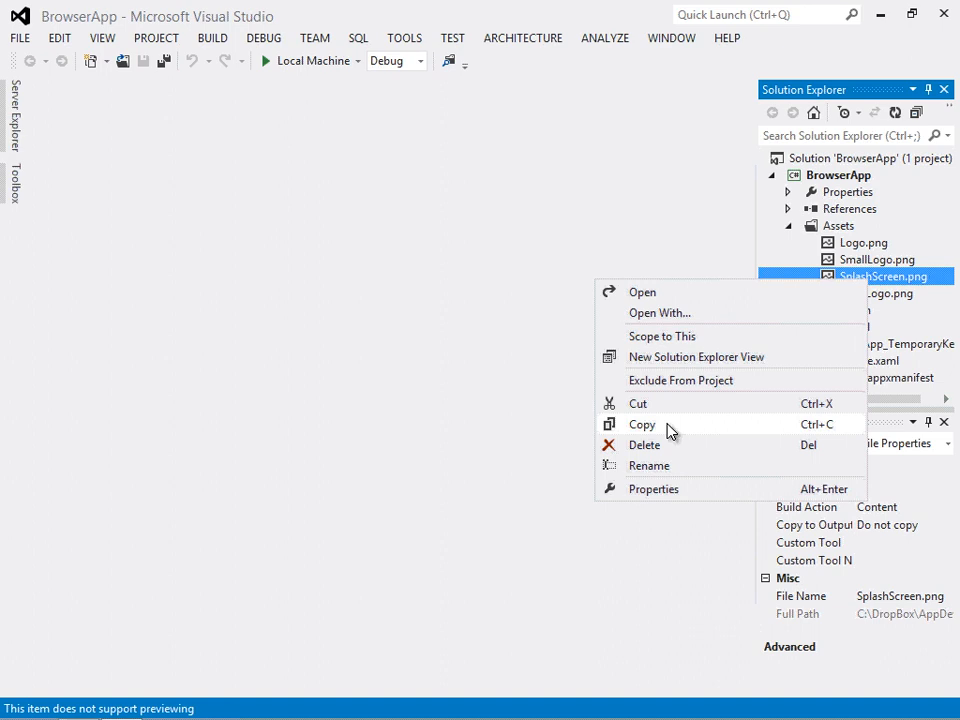
{"action": "left_click", "coordinate": [836, 224]}
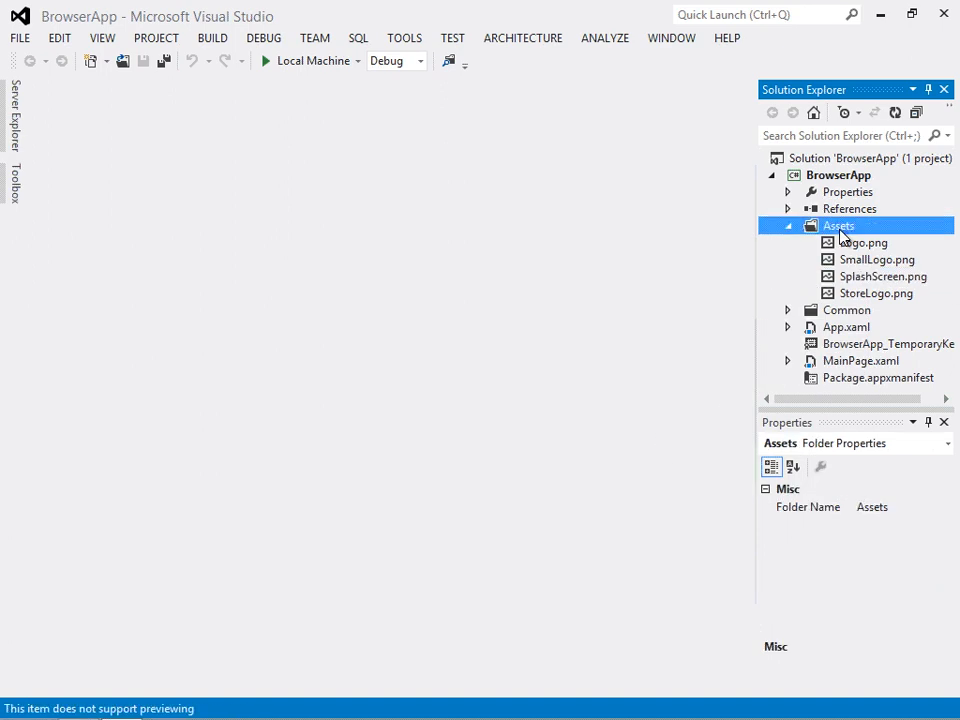
- Paste the copy into Assets and begin renaming the duplicated image
{"action": "right_click", "coordinate": [836, 224]}
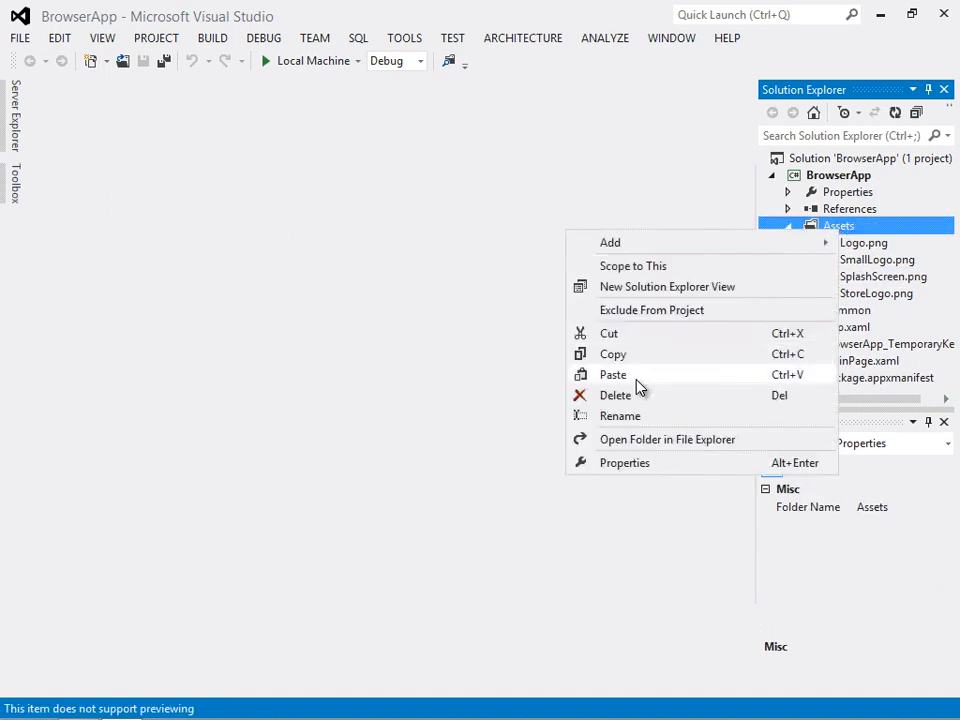
{"action": "left_click", "coordinate": [612, 374]}
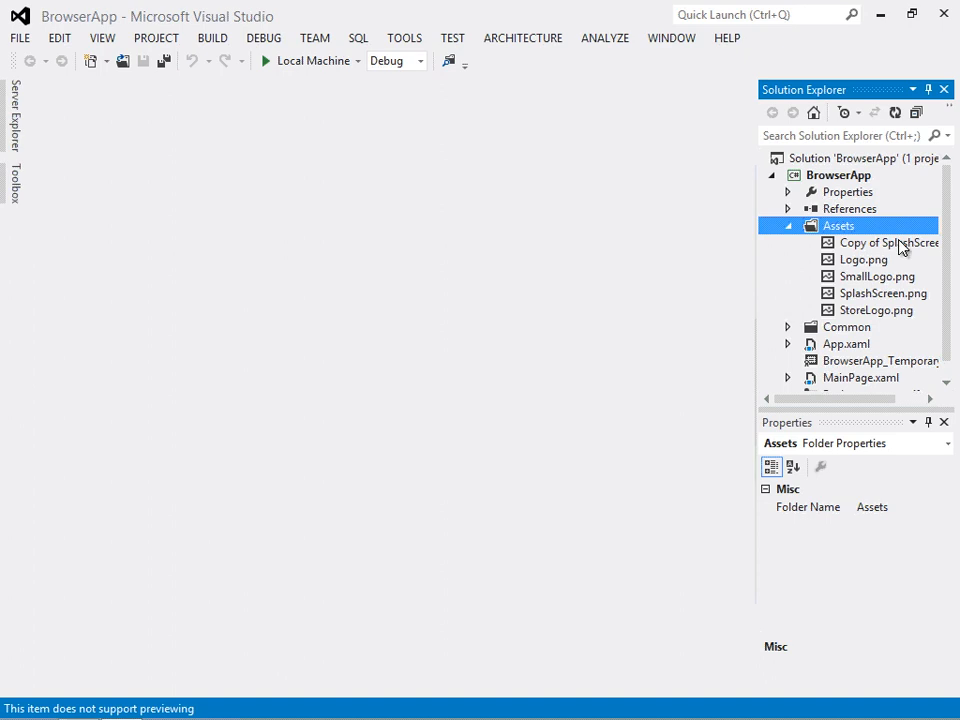
{"action": "left_click", "coordinate": [888, 244]}
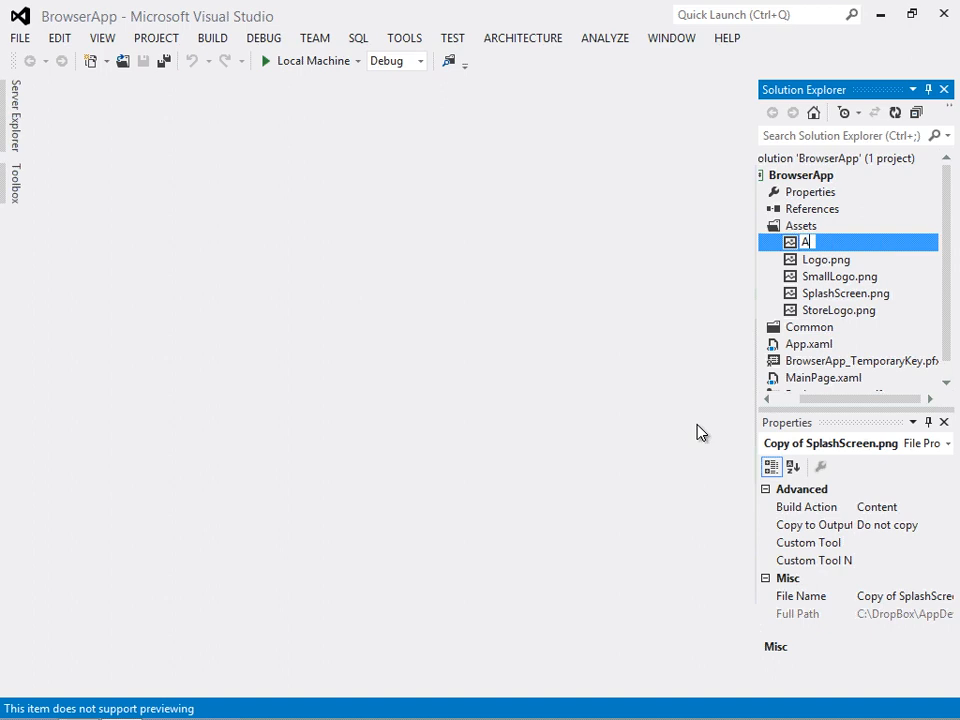
- Name the copied image AppDevSplashScreen.png
{"action": "type", "text": "AppDevSplash"}
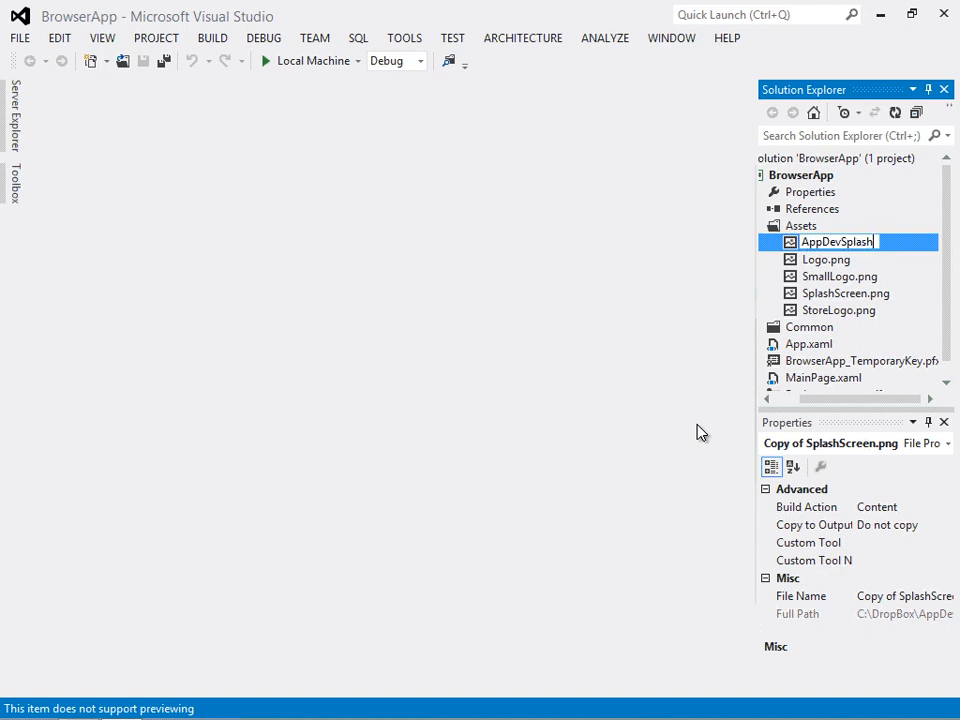
{"action": "type", "text": "AppDevSplashScreen.png"}
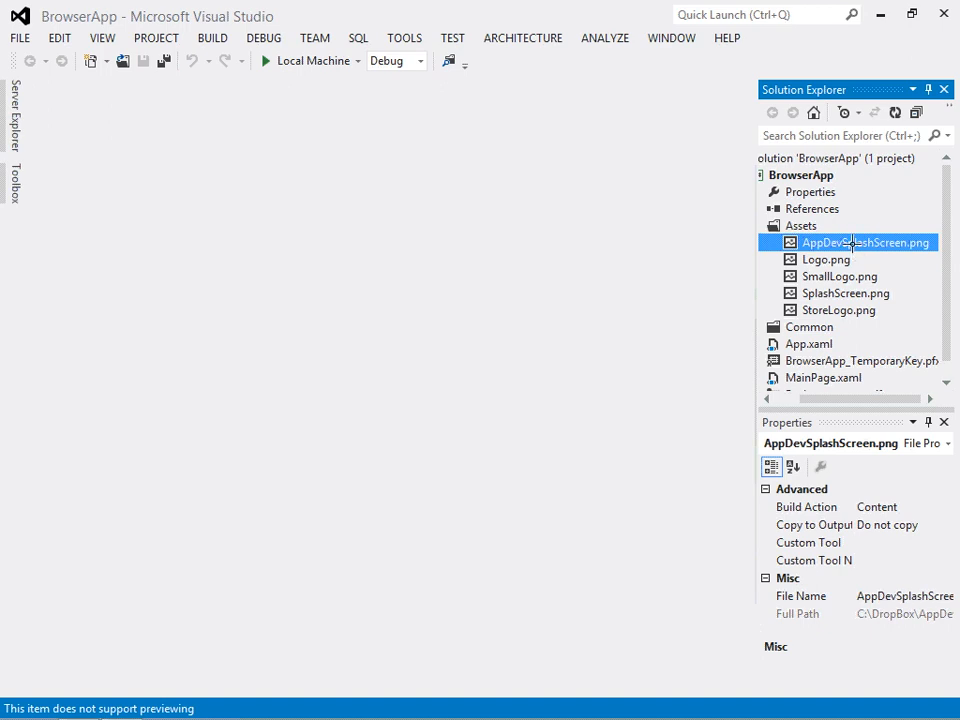
- Open AppDevSplashScreen.png in the image editor
{"action": "double_click", "coordinate": [864, 242]}
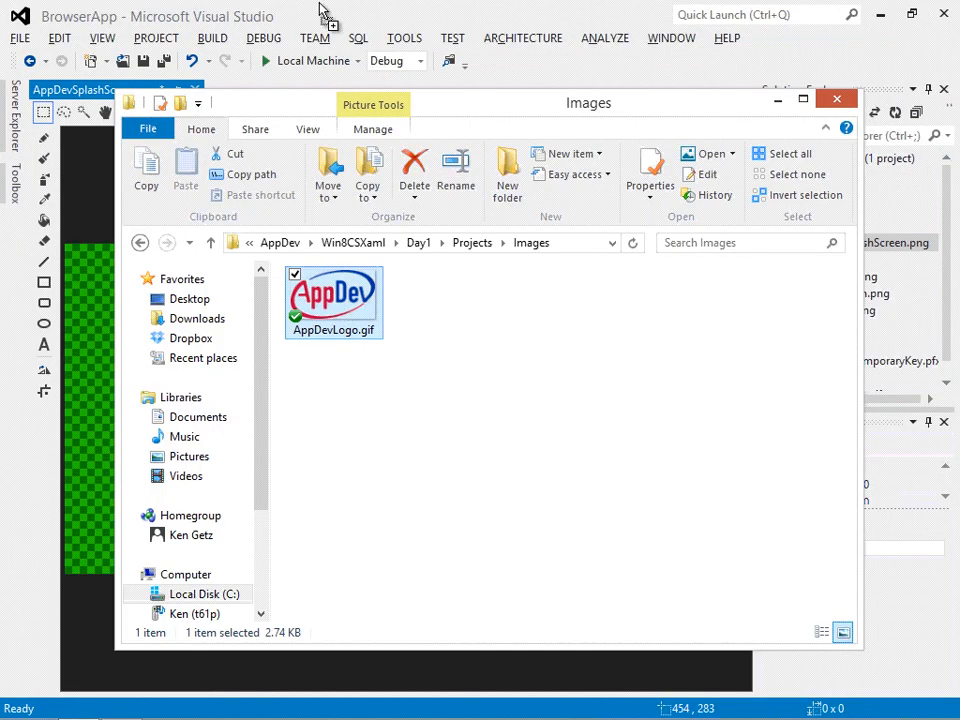
{"action": "mouse_move", "coordinate": [312, 8]}
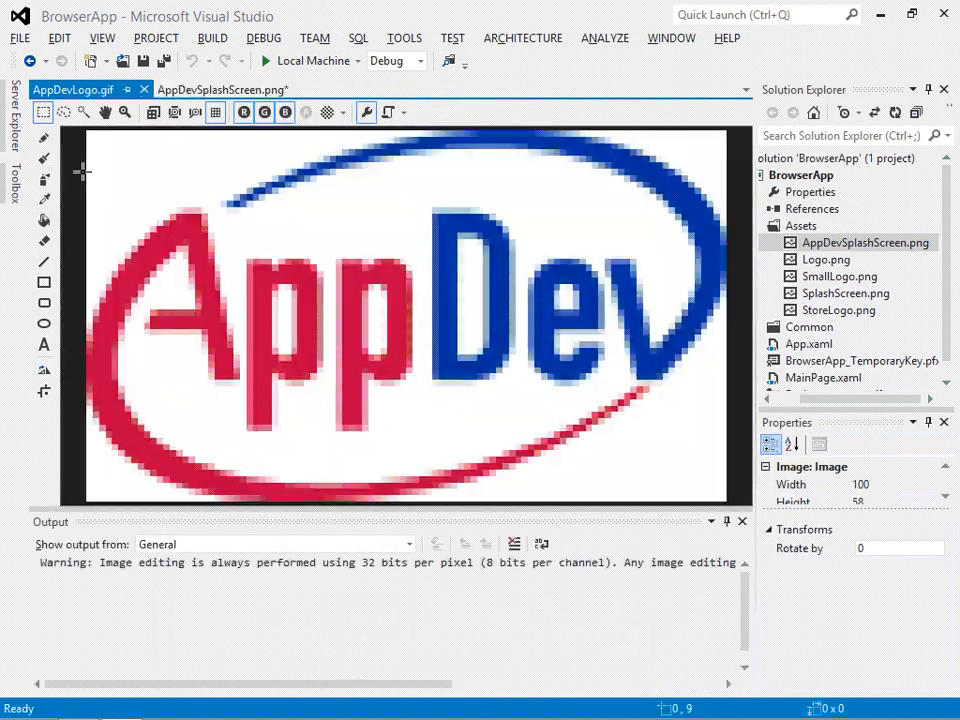
- Paste the AppDev logo into AppDevSplashScreen.png, enlarge it, then save and close the image
{"action": "left_click", "coordinate": [64, 36]}
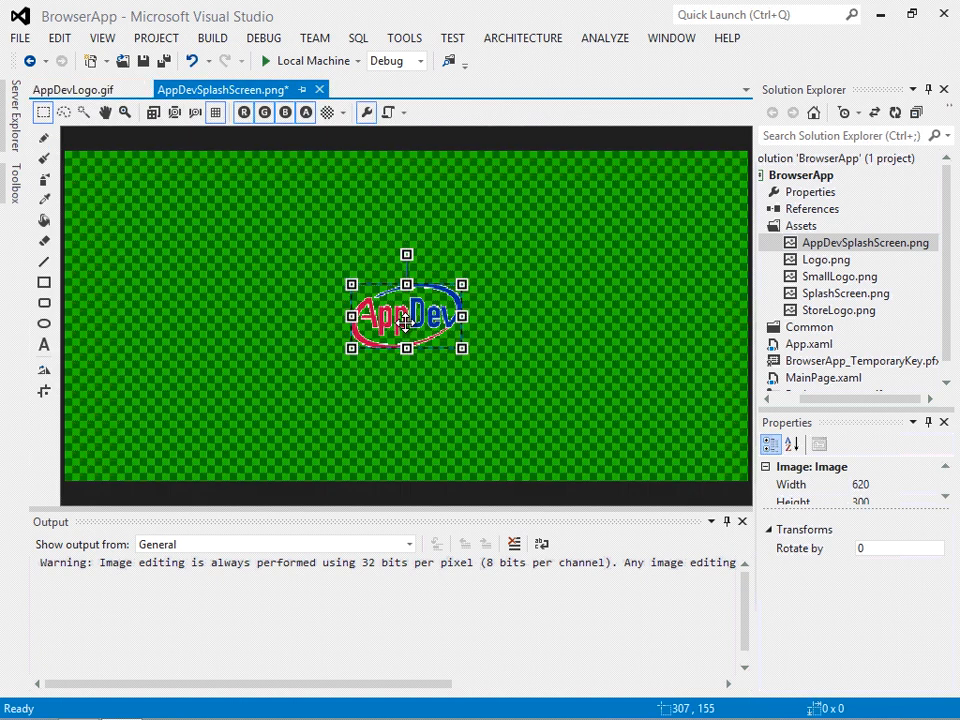
{"action": "left_click_drag", "start_coordinate": [404, 316], "coordinate": [336, 264]}
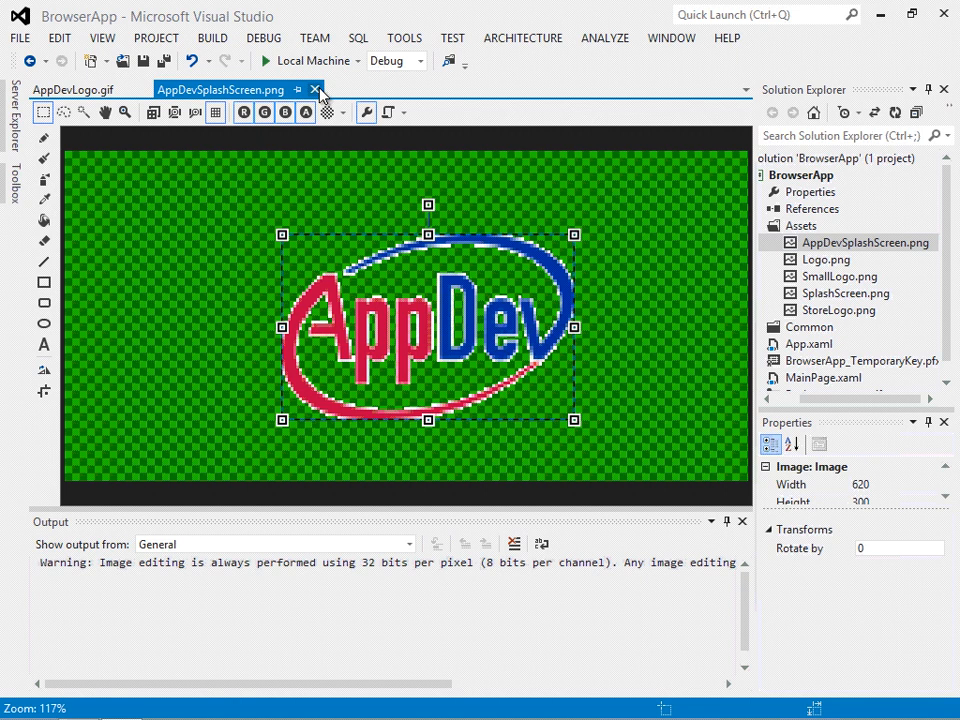
{"action": "left_click", "coordinate": [306, 90]}
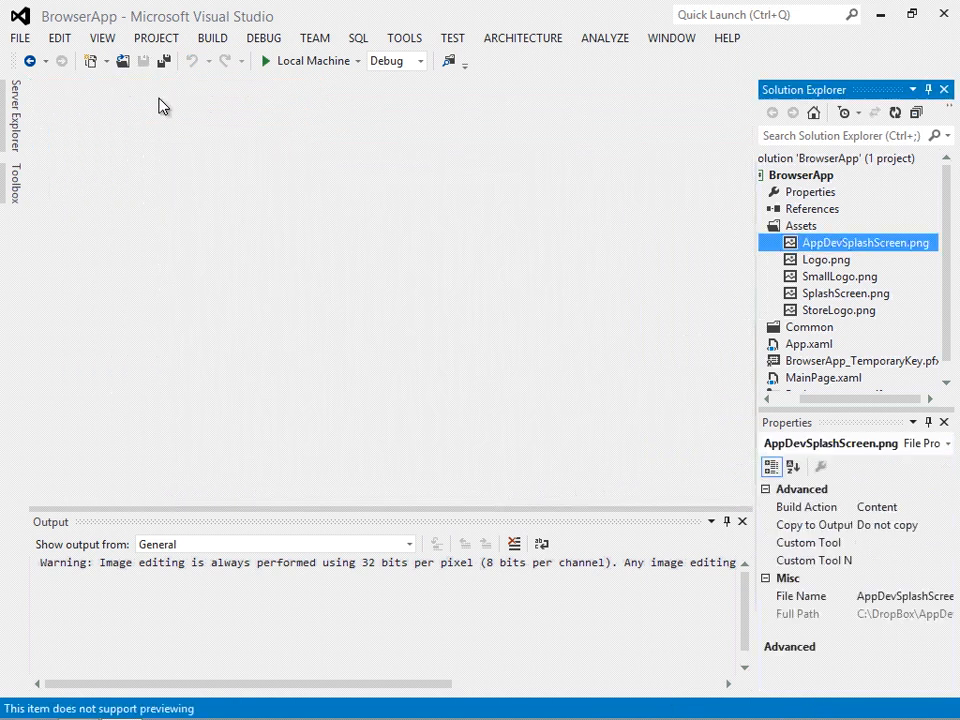
{"action": "mouse_move", "coordinate": [824, 248]}
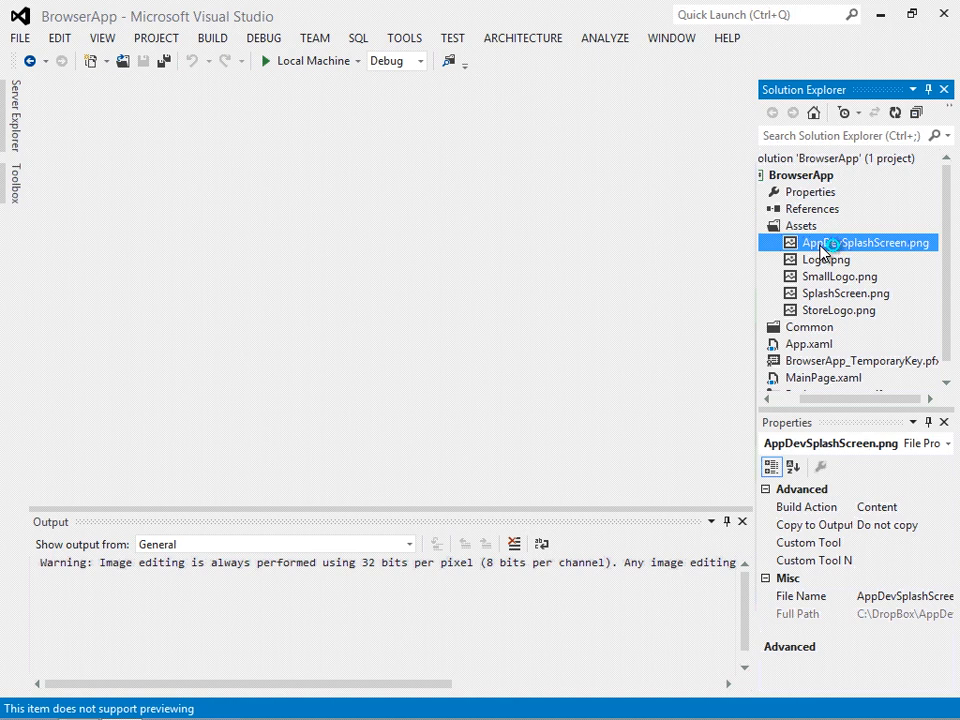
{"action": "double_click", "coordinate": [868, 242]}
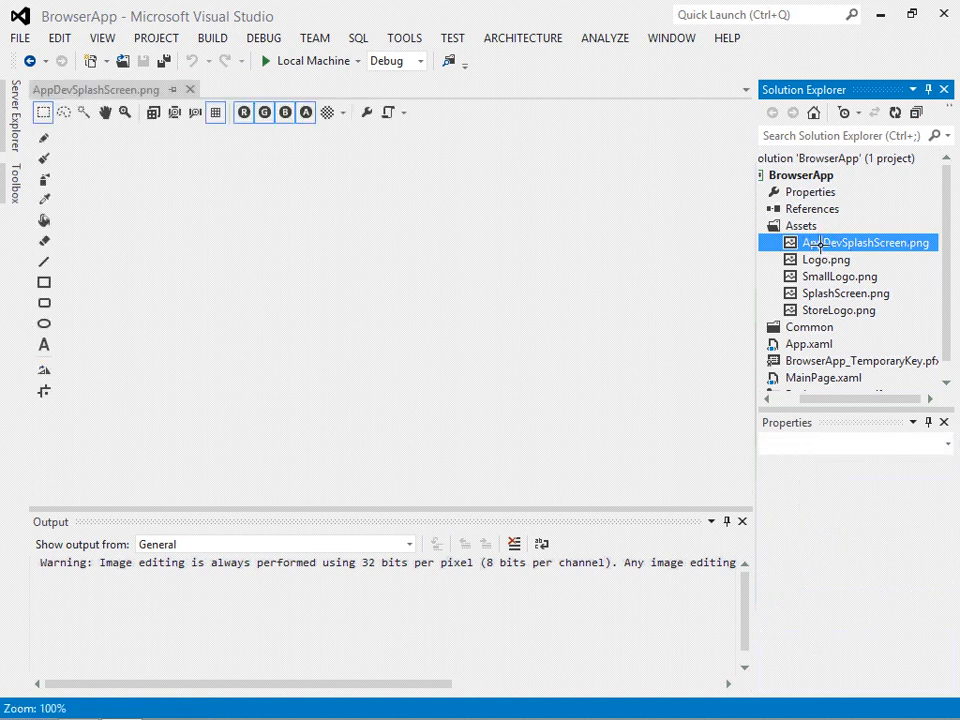
{"action": "double_click", "coordinate": [866, 242]}
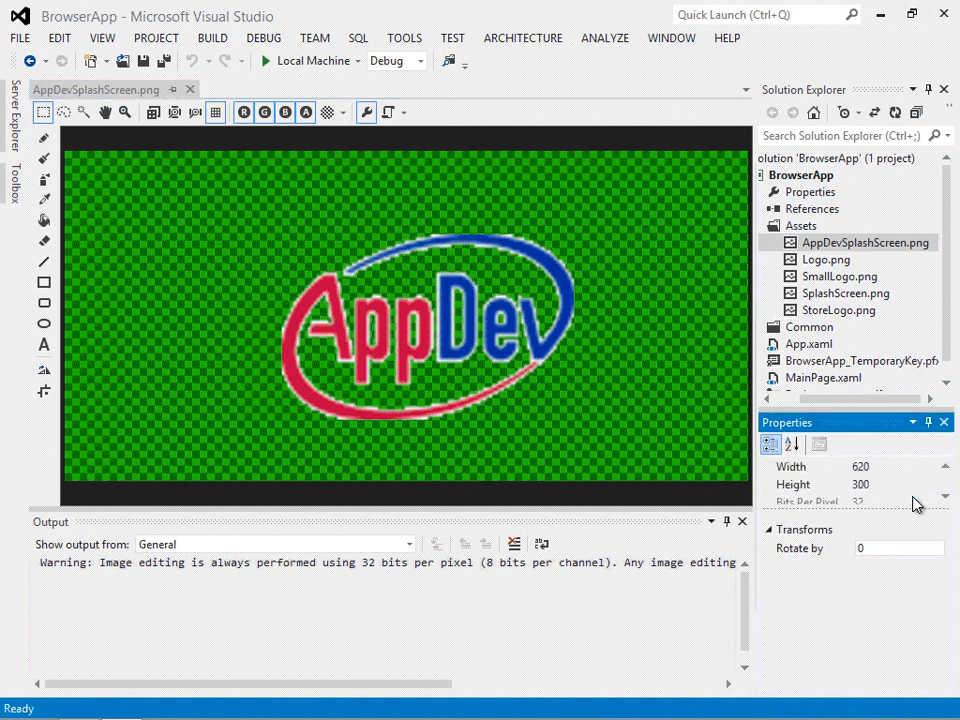
{"action": "left_click", "coordinate": [198, 90]}
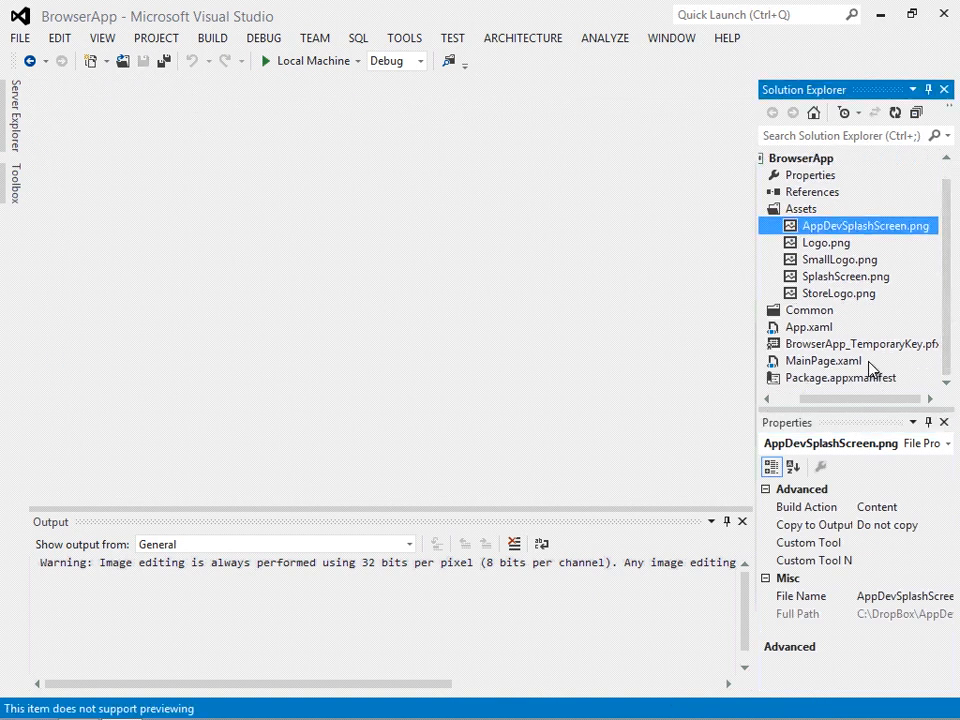
- In Package.appxmanifest, point the splash screen image to Assets\AppDevSplashScreen.png
{"action": "double_click", "coordinate": [840, 376]}
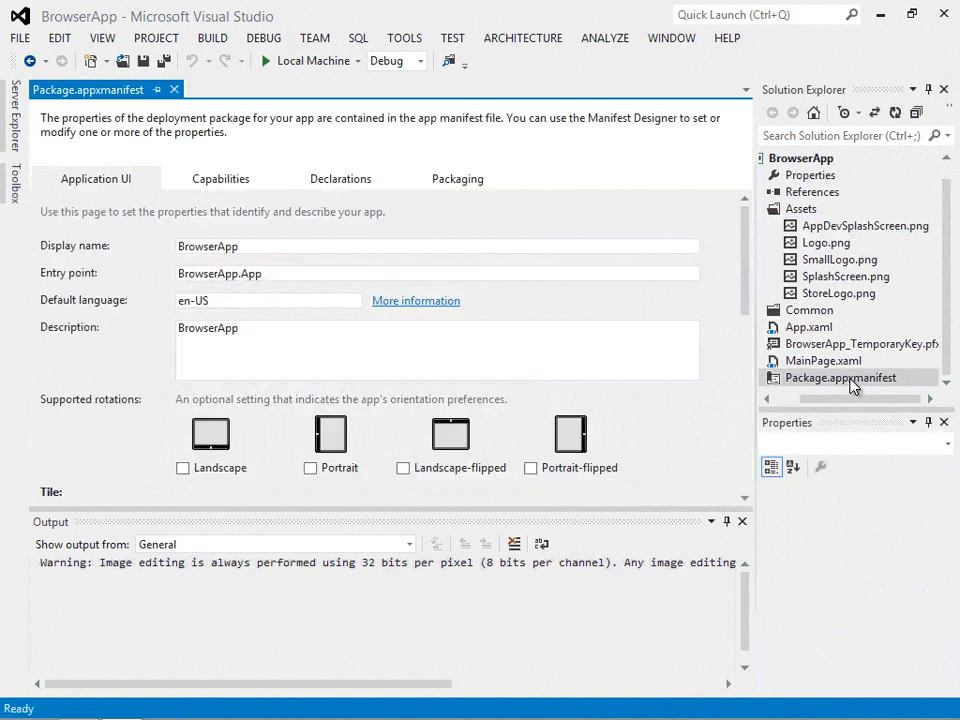
{"action": "scroll", "scroll_direction": "down", "scroll_amount": 3}
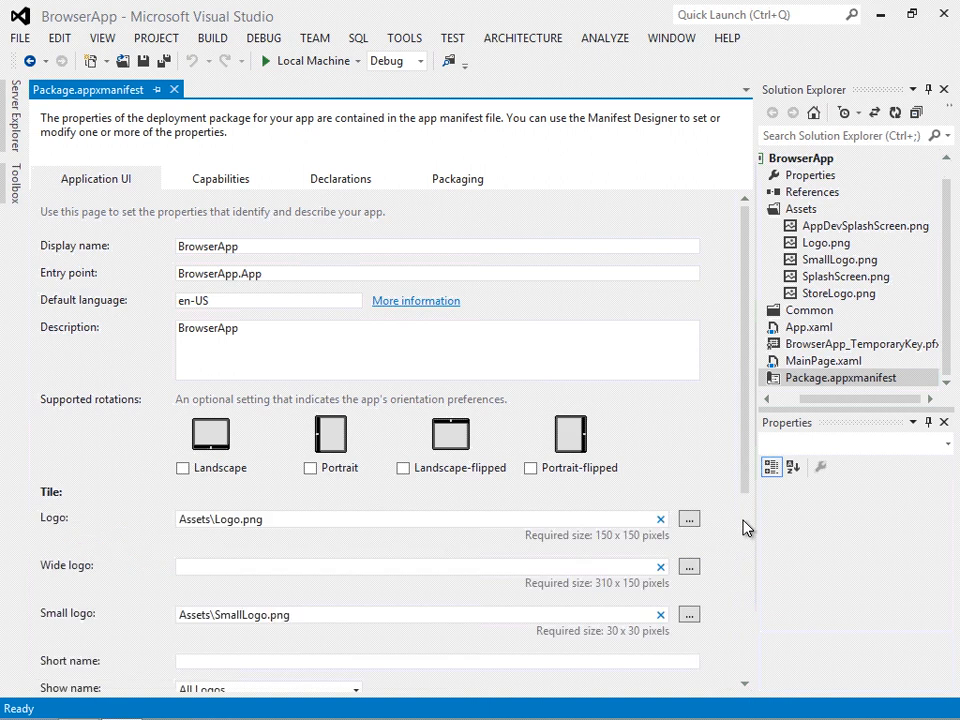
{"action": "scroll", "scroll_direction": "down", "scroll_amount": 3}
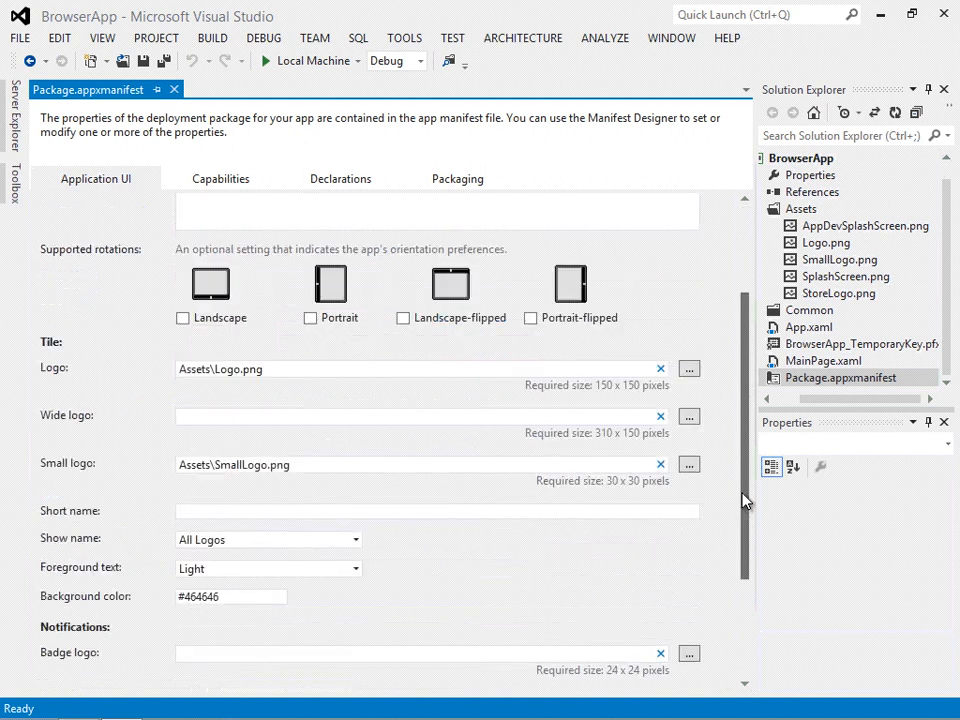
{"action": "scroll", "scroll_direction": "down", "scroll_amount": 3}
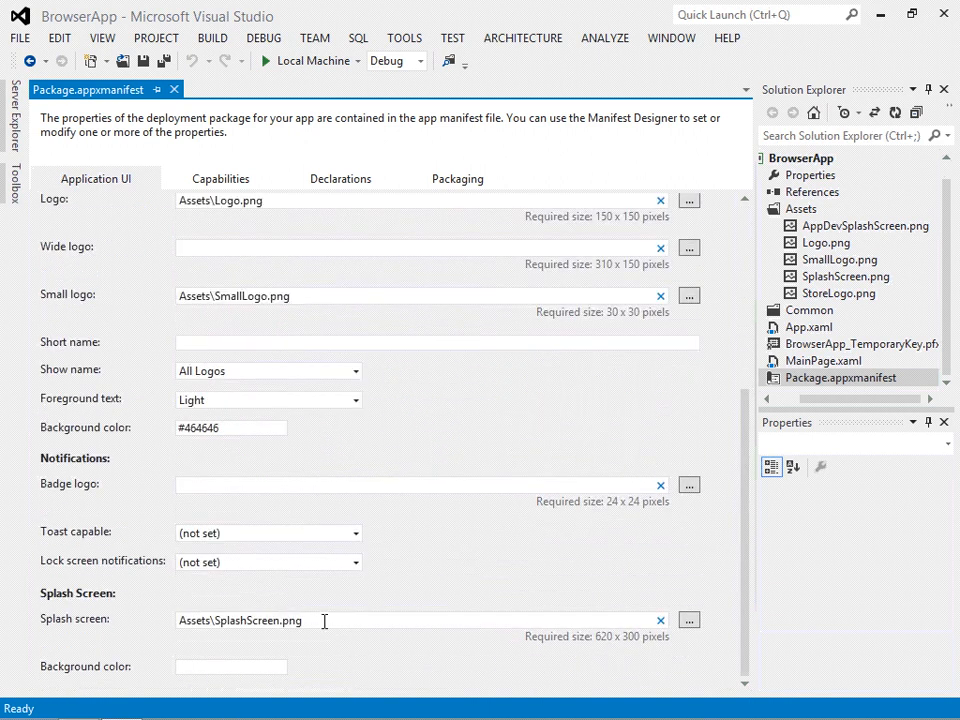
{"action": "double_click", "coordinate": [240, 620]}
{"action": "type", "text": "AppDev"}
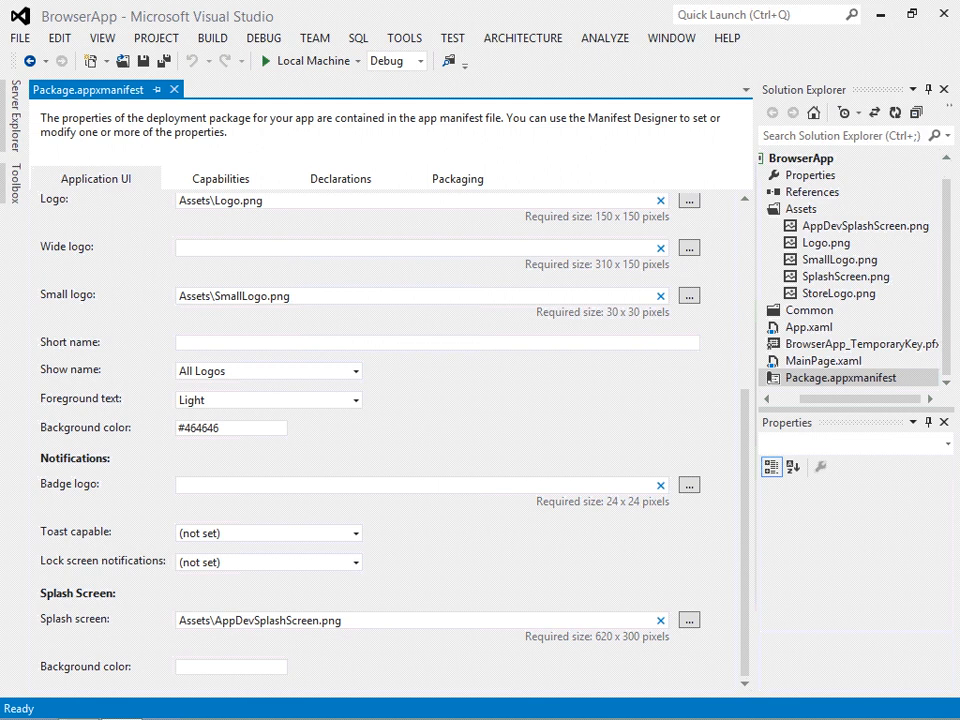
{"action": "mouse_move", "coordinate": [248, 668]}
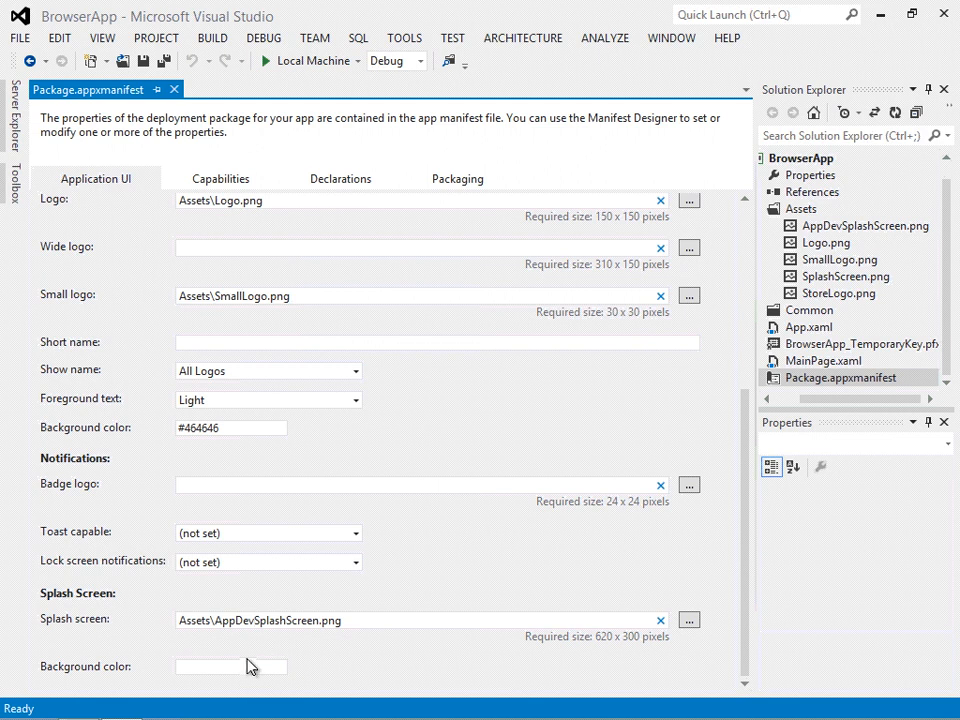
- Set the splash screen background colour to aliceBlue
{"action": "left_click", "coordinate": [240, 668]}
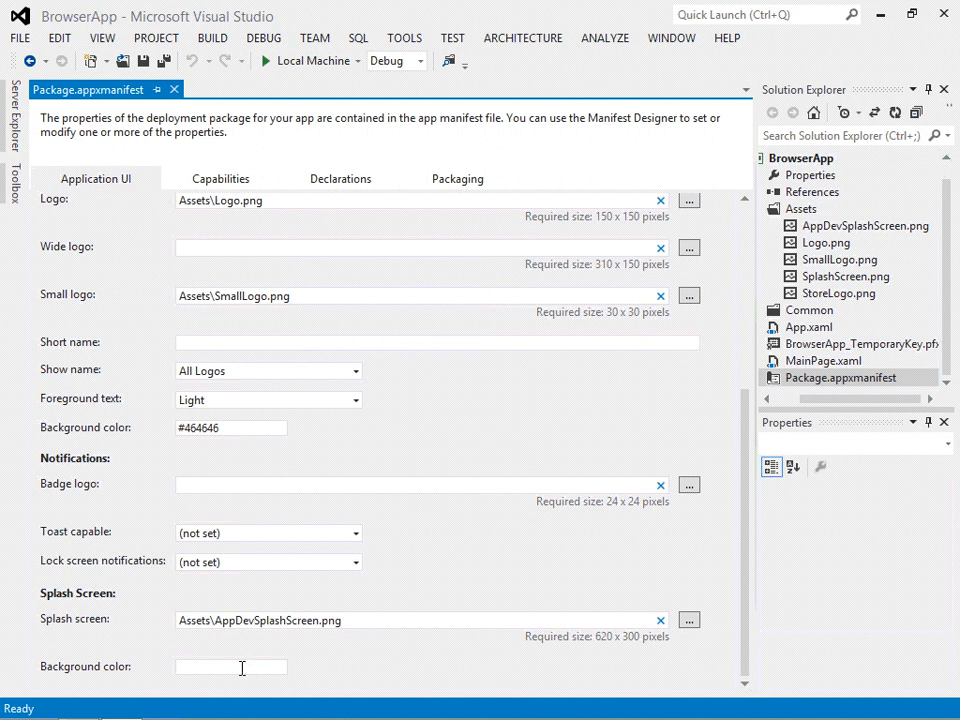
{"action": "type", "text": "aliceBlue"}
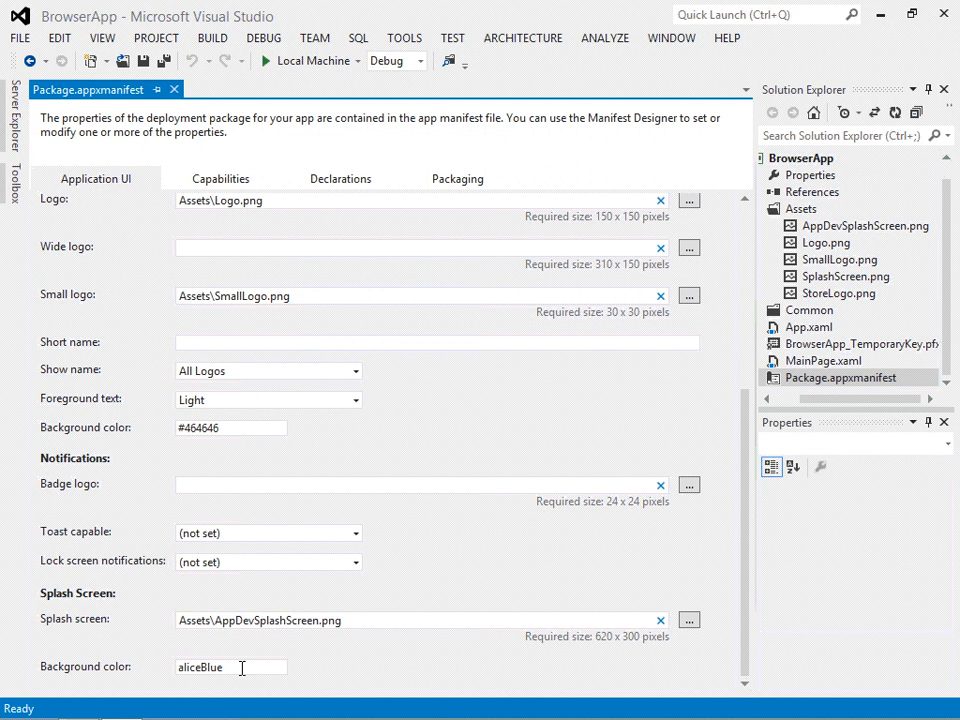